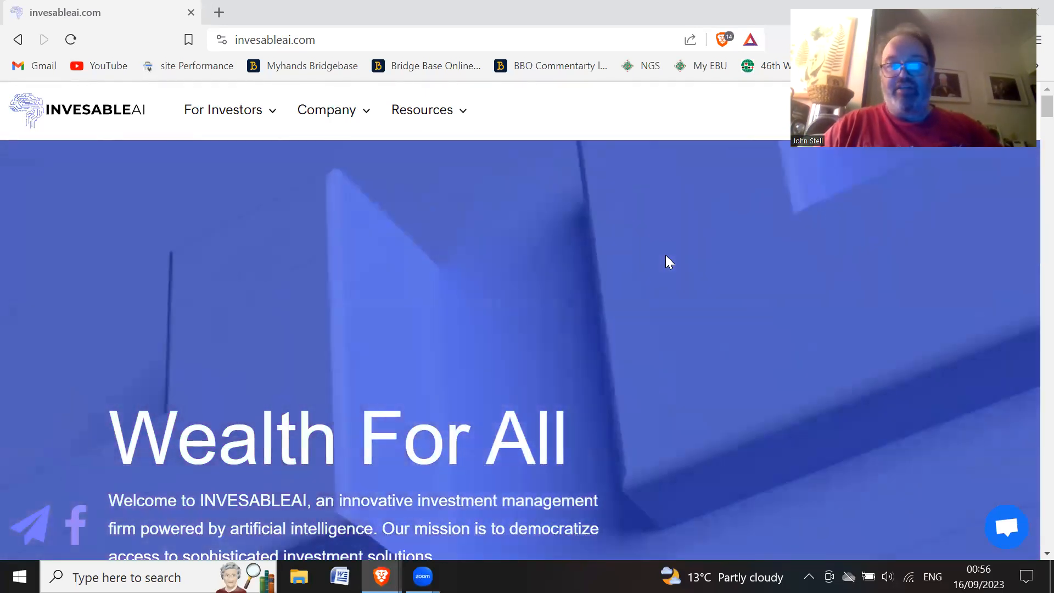
scroll(down, 3)
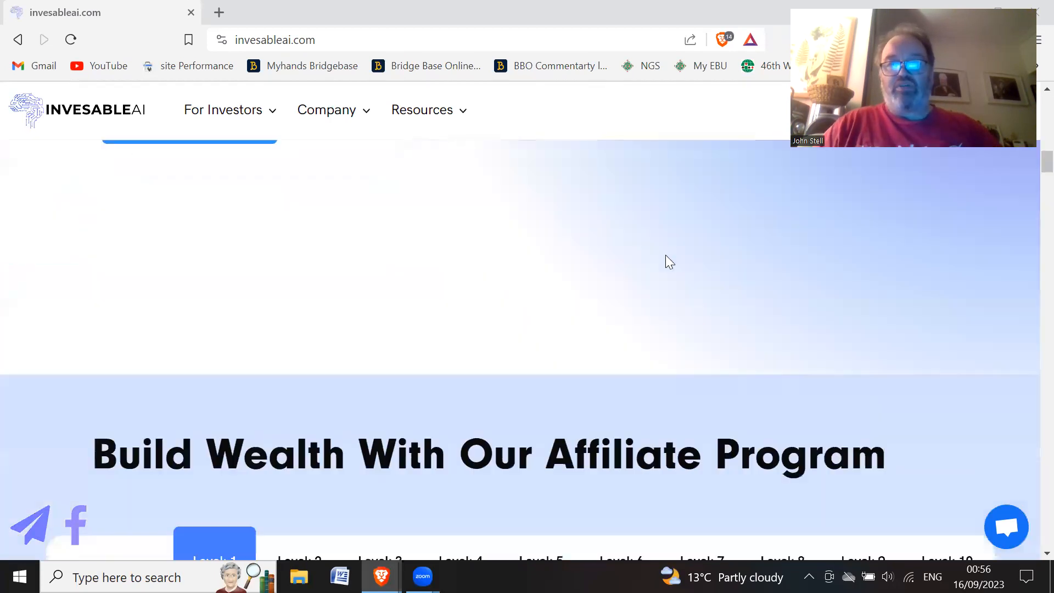
scroll(down, 3)
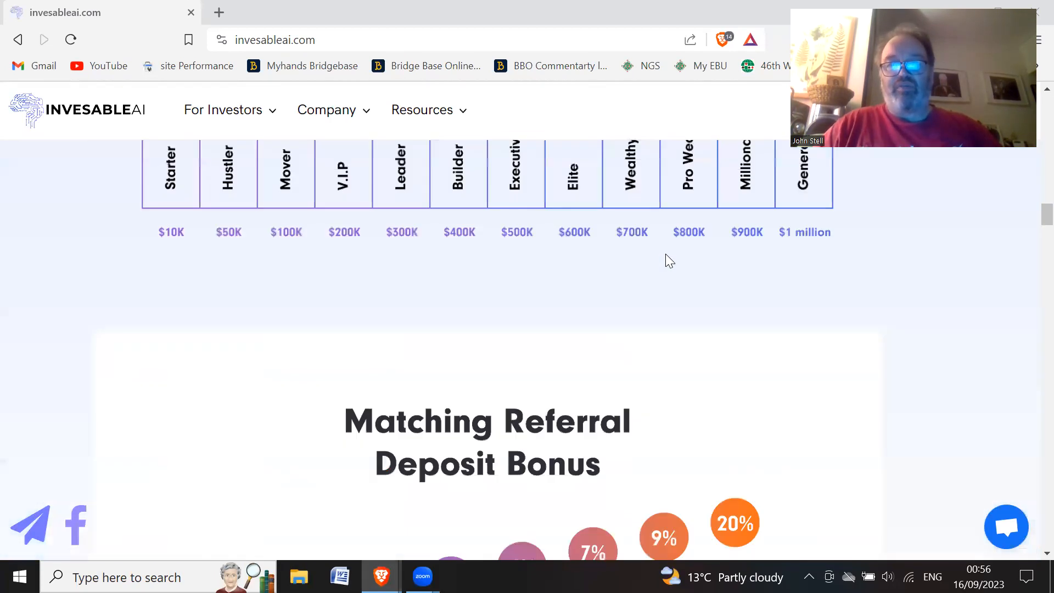
scroll(down, 3)
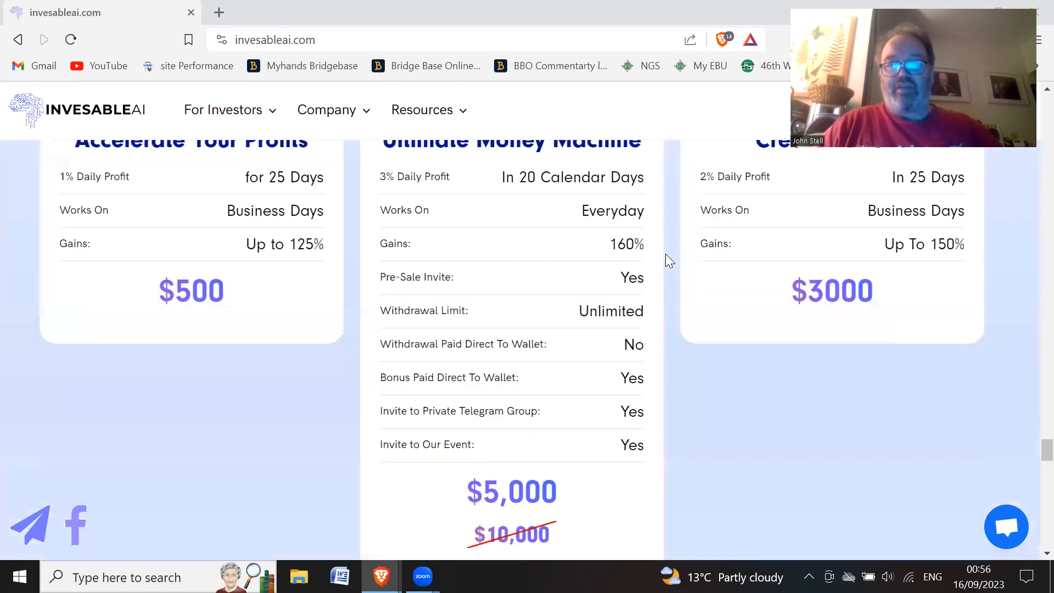
scroll(down, 3)
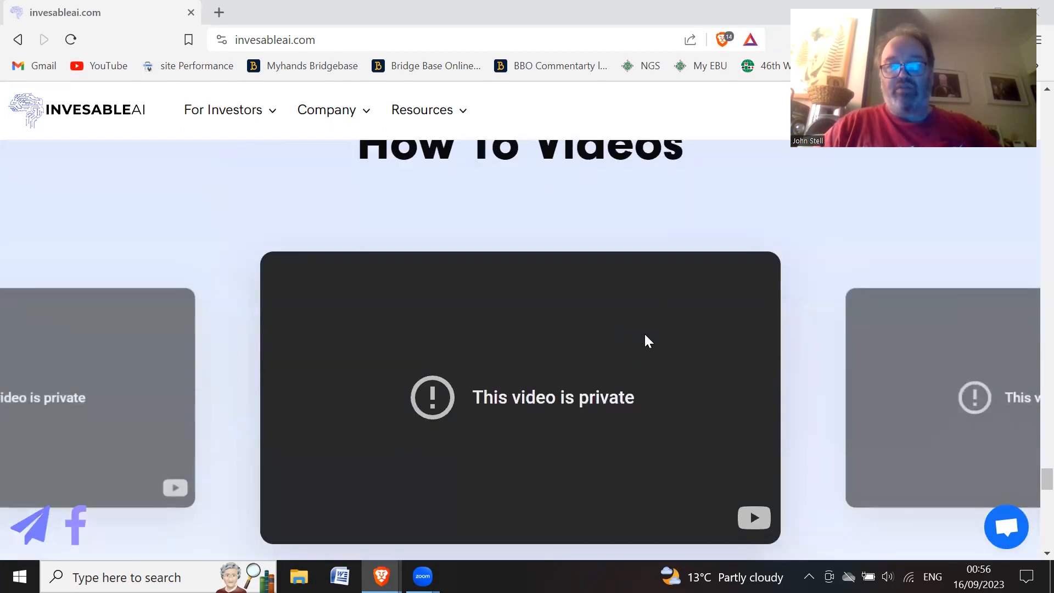
scroll(down, 3)
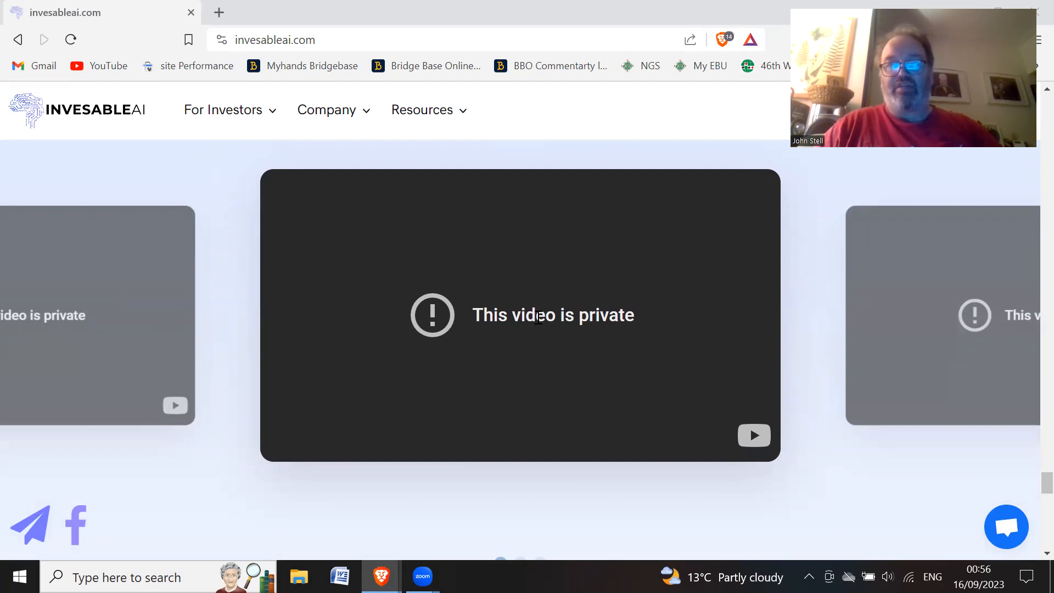
mouse_move(554, 281)
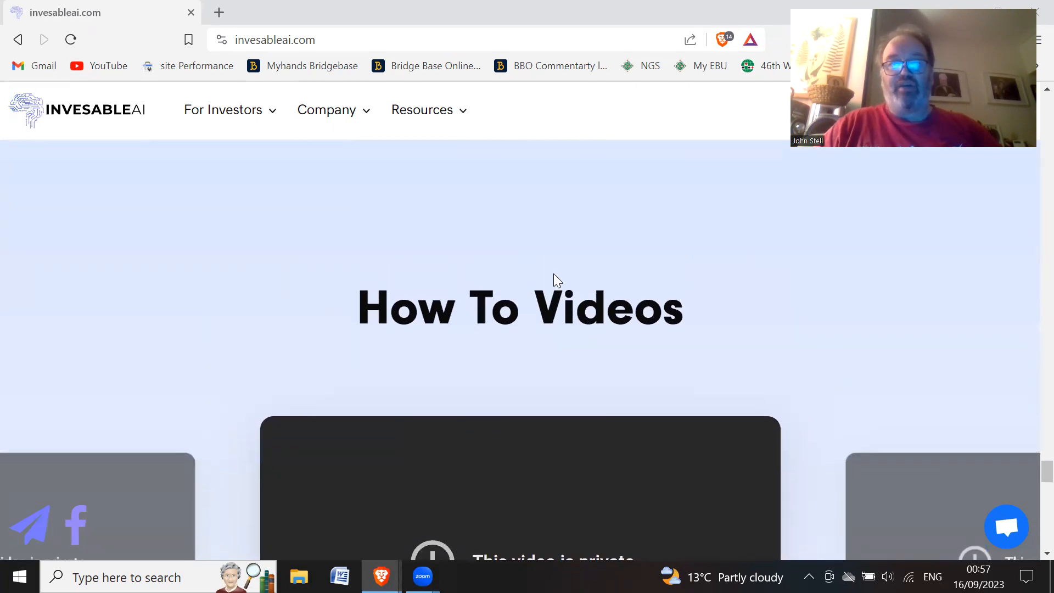
mouse_move(701, 255)
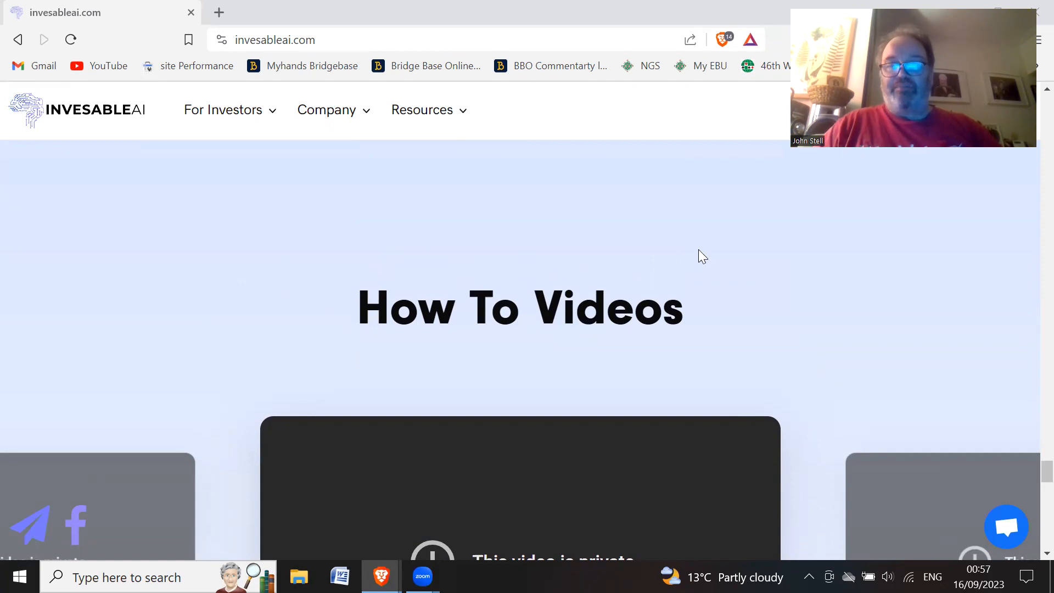
scroll(up, 3)
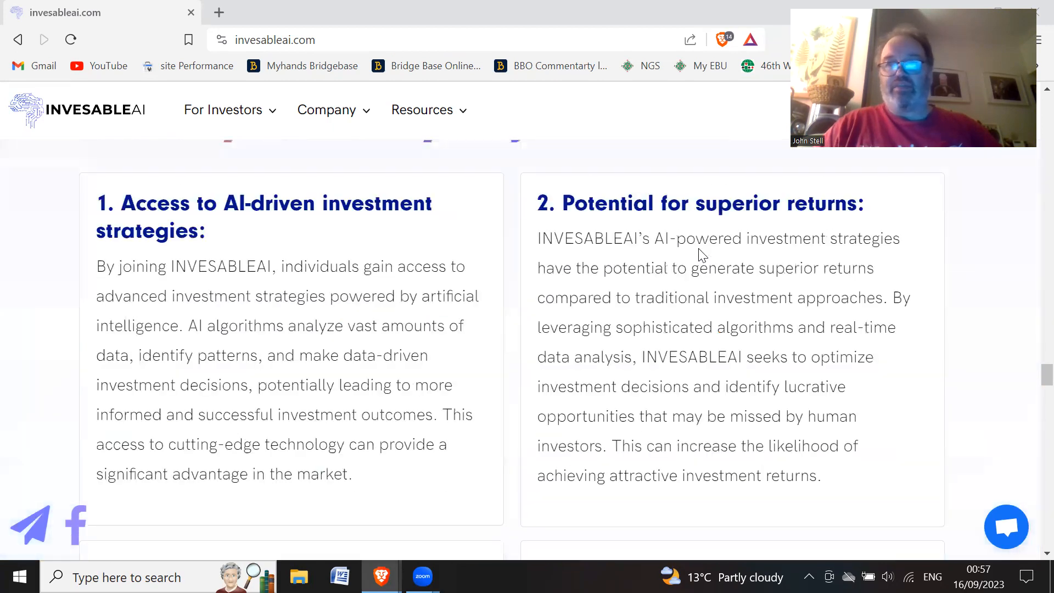
scroll(down, 3)
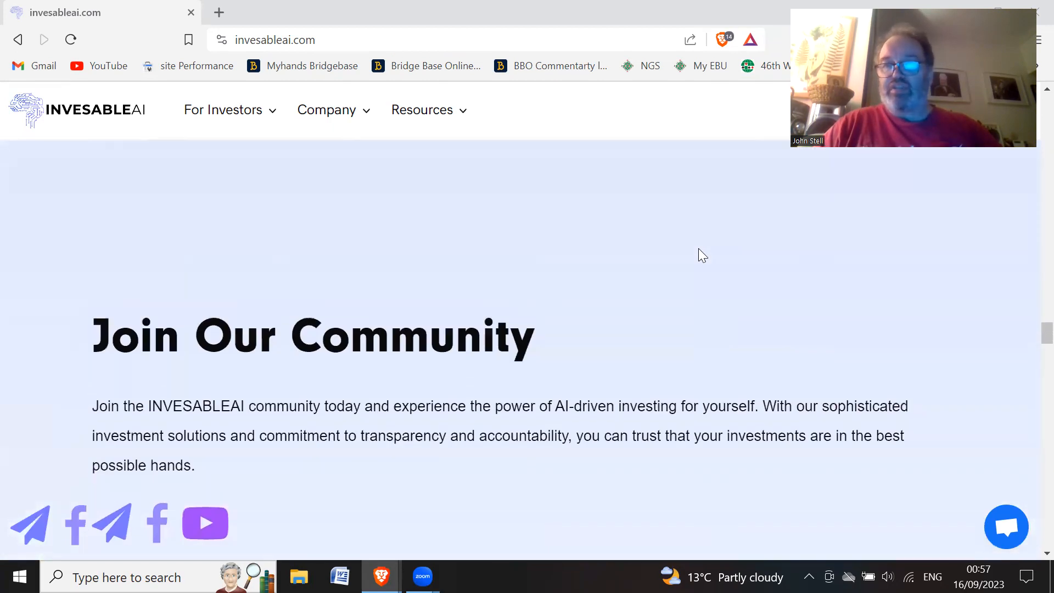